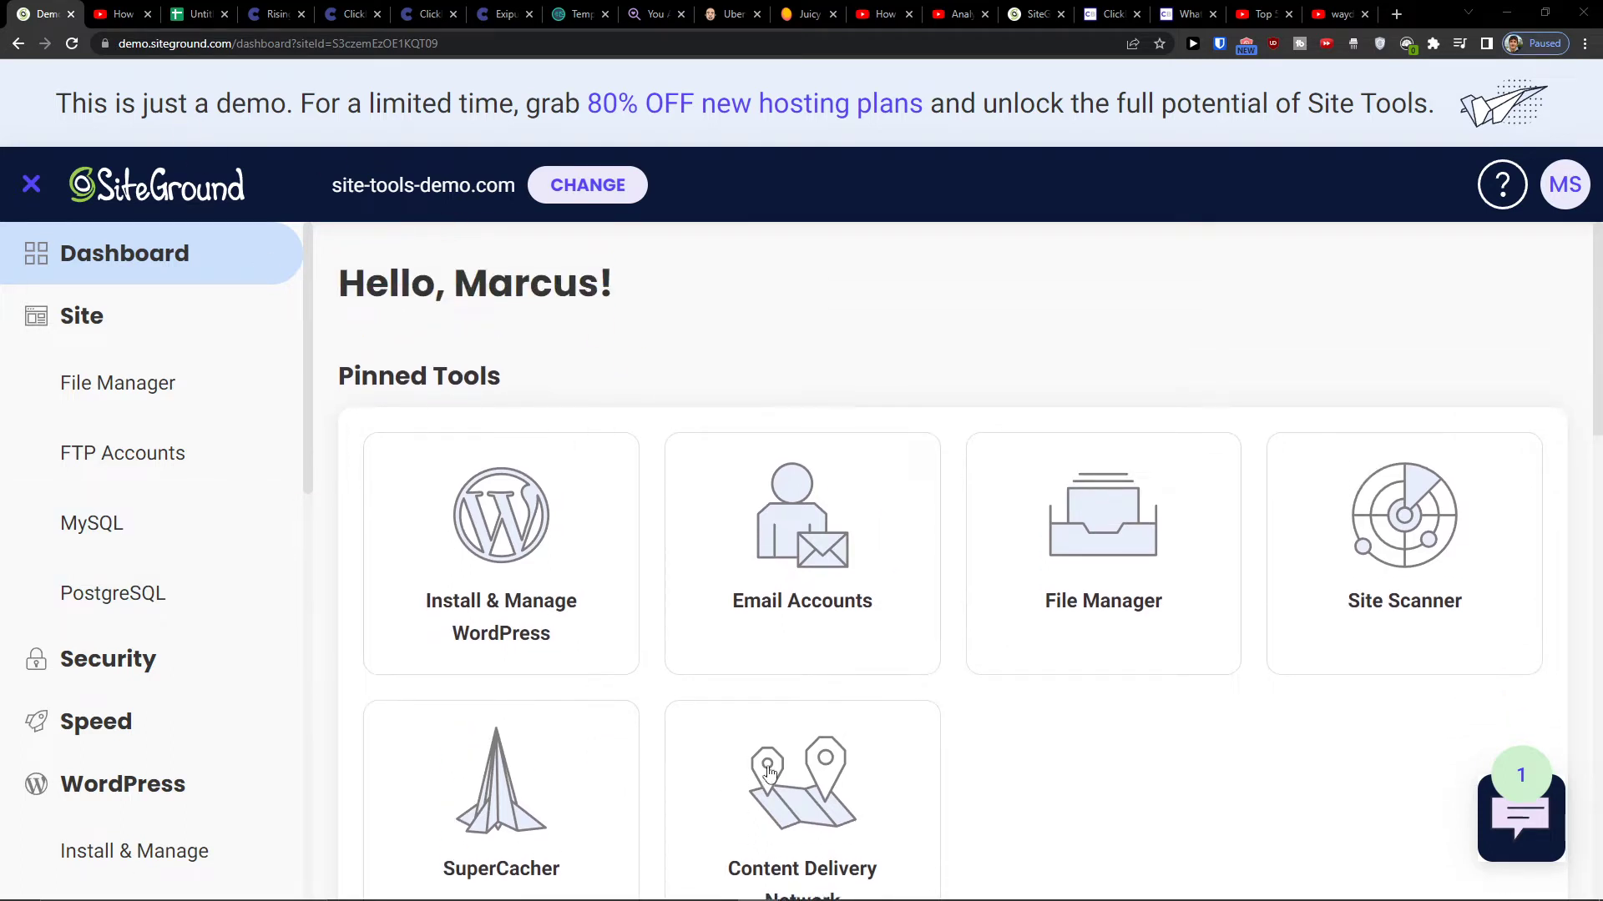
- Open the MySQL Manager from the sidebar and switch to its PHPMYADMIN tab
scroll(down, 3)
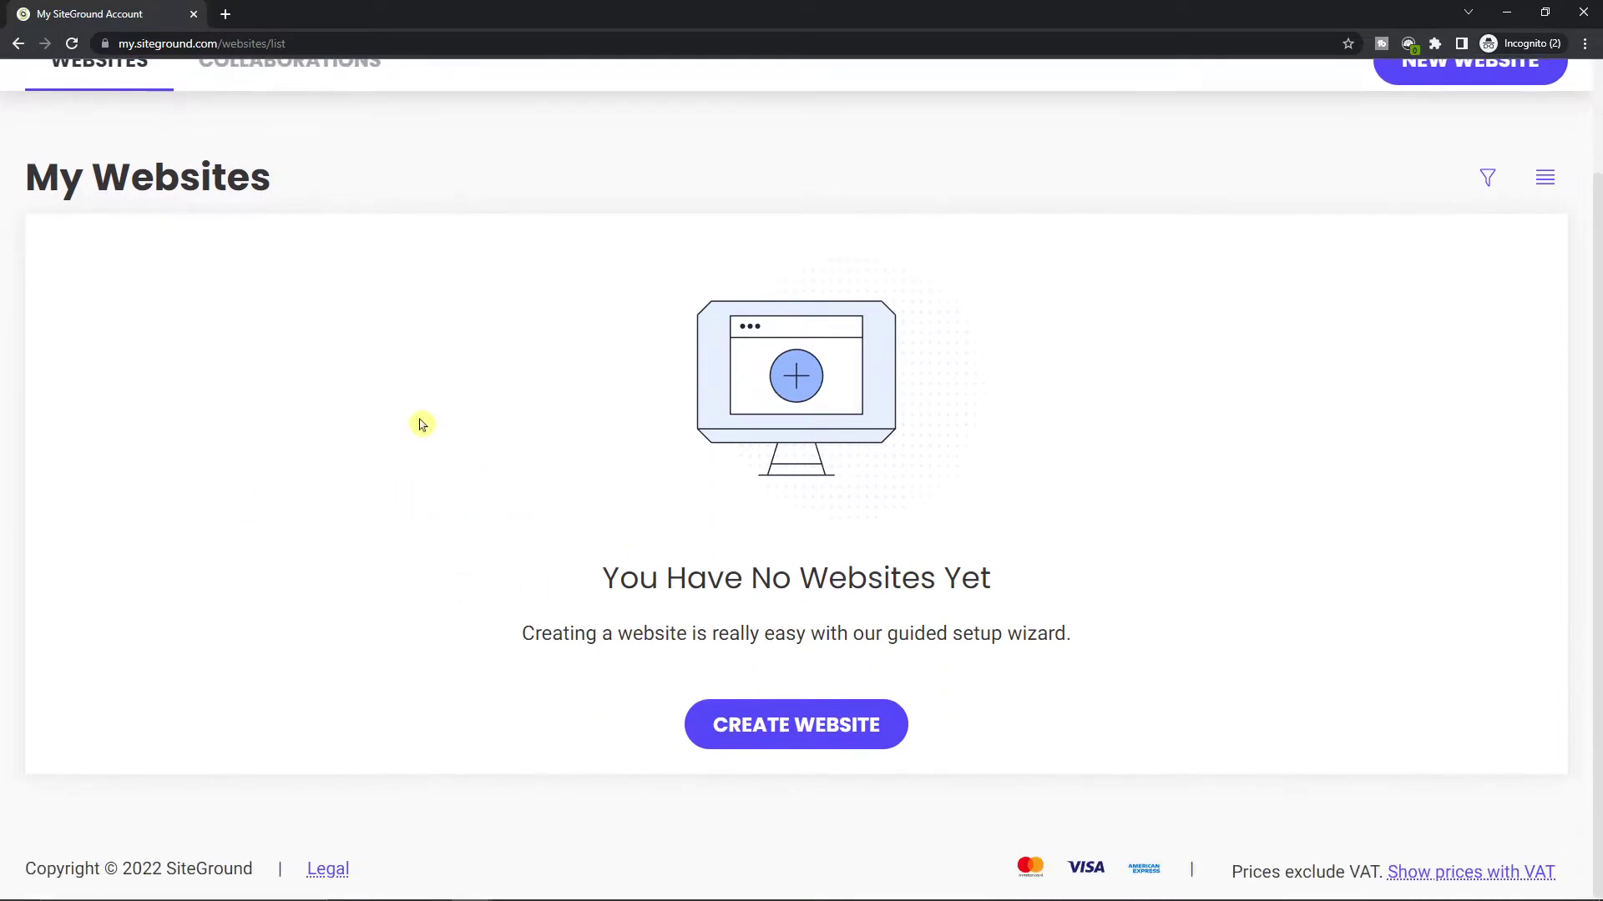
click(795, 725)
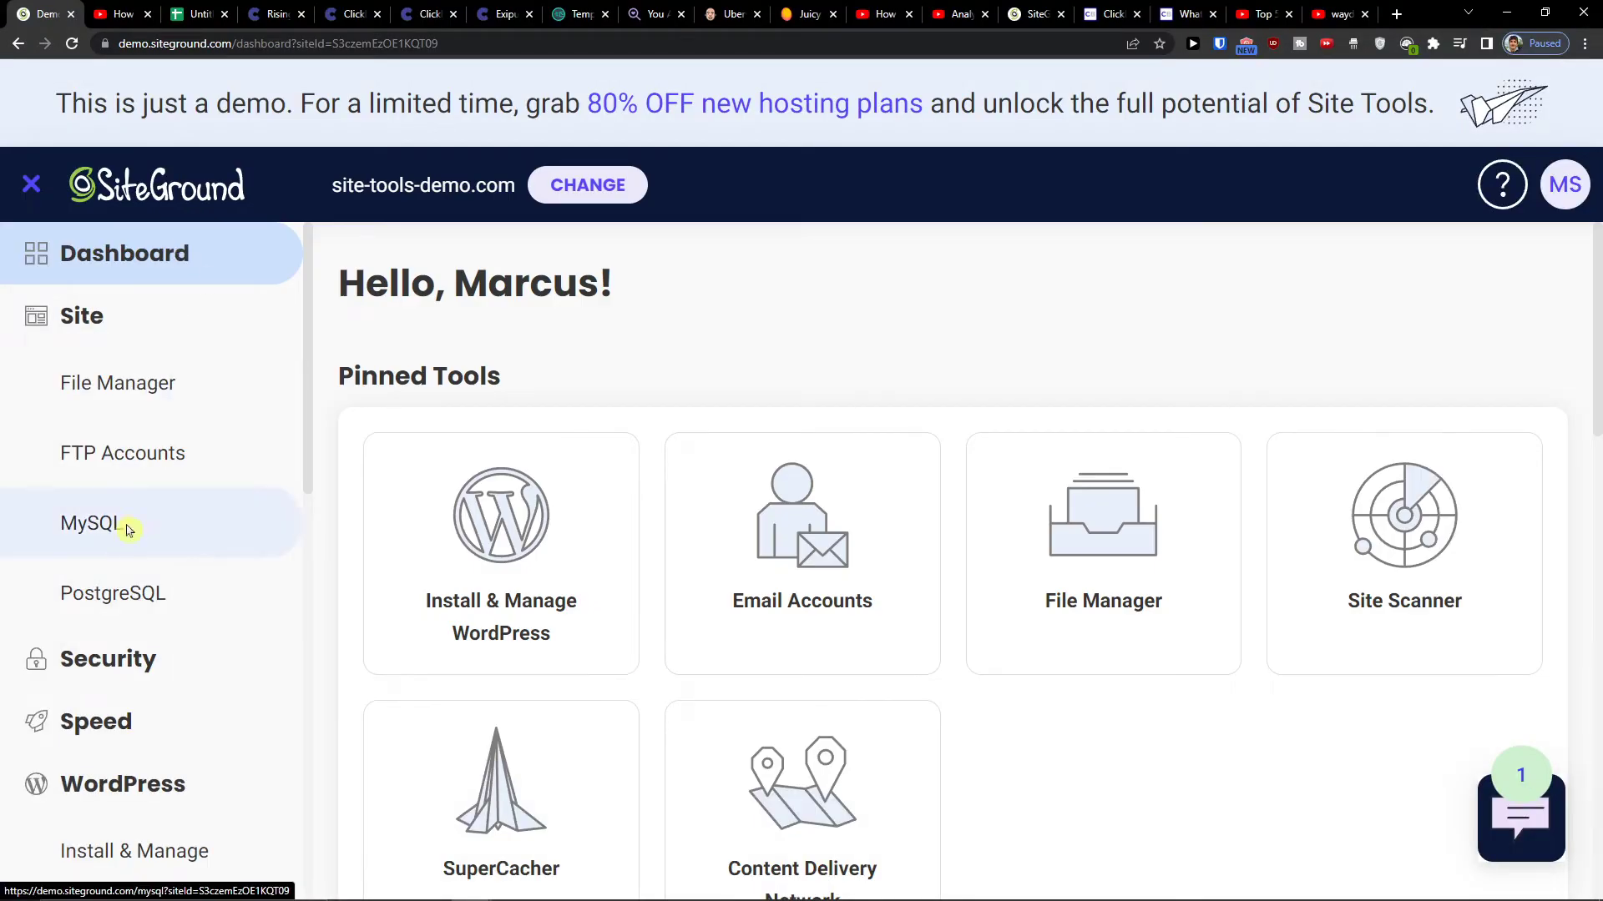
click(91, 523)
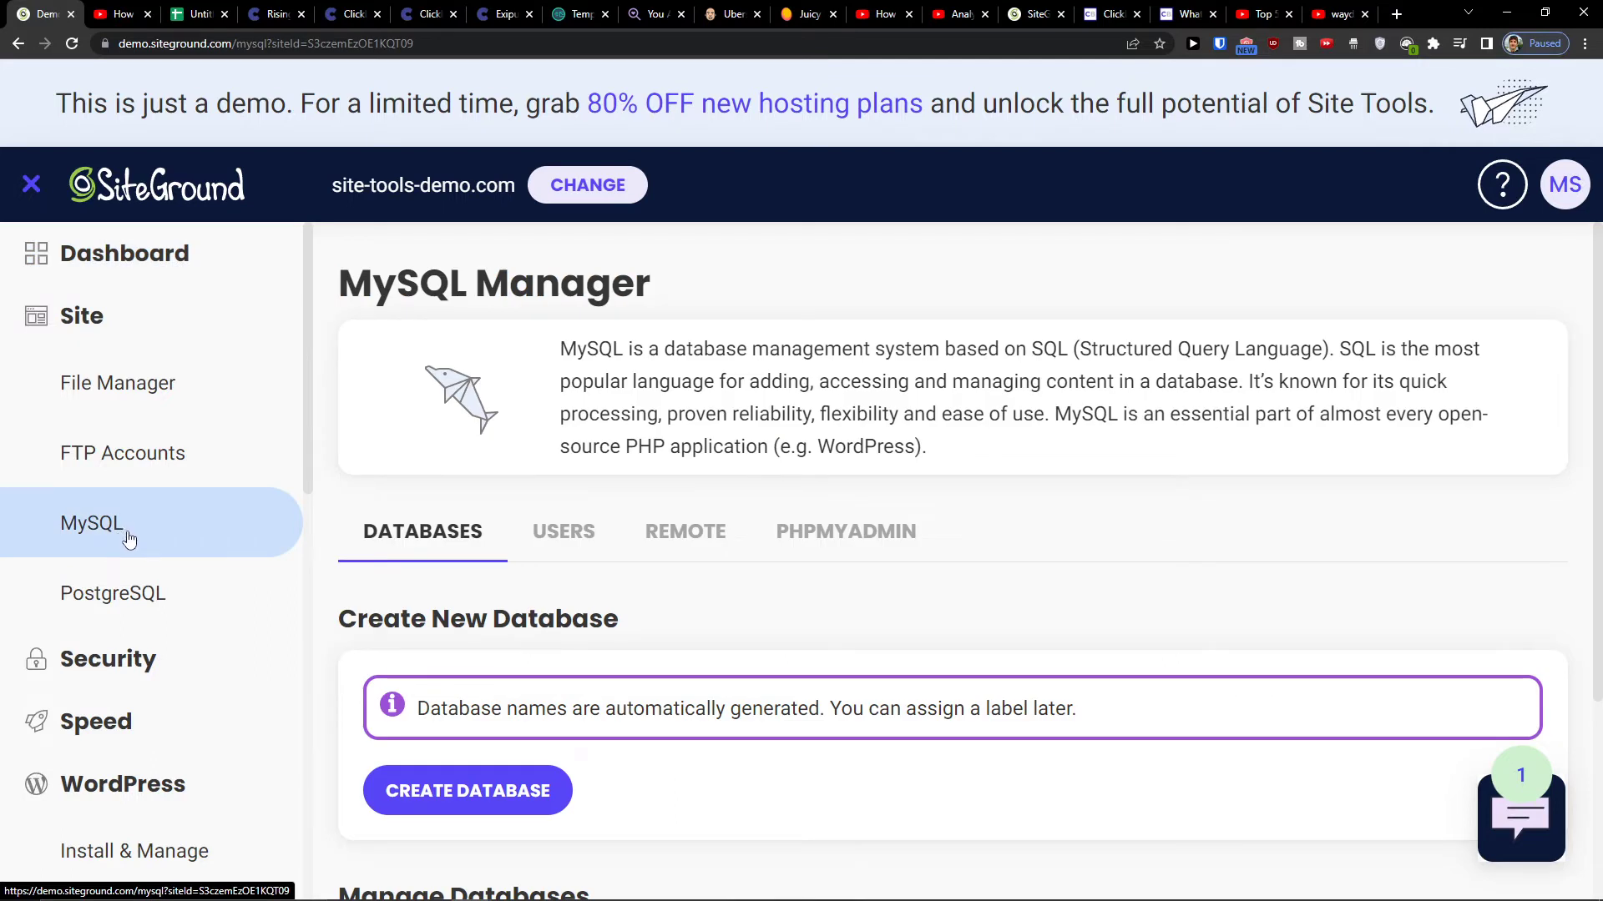
click(844, 530)
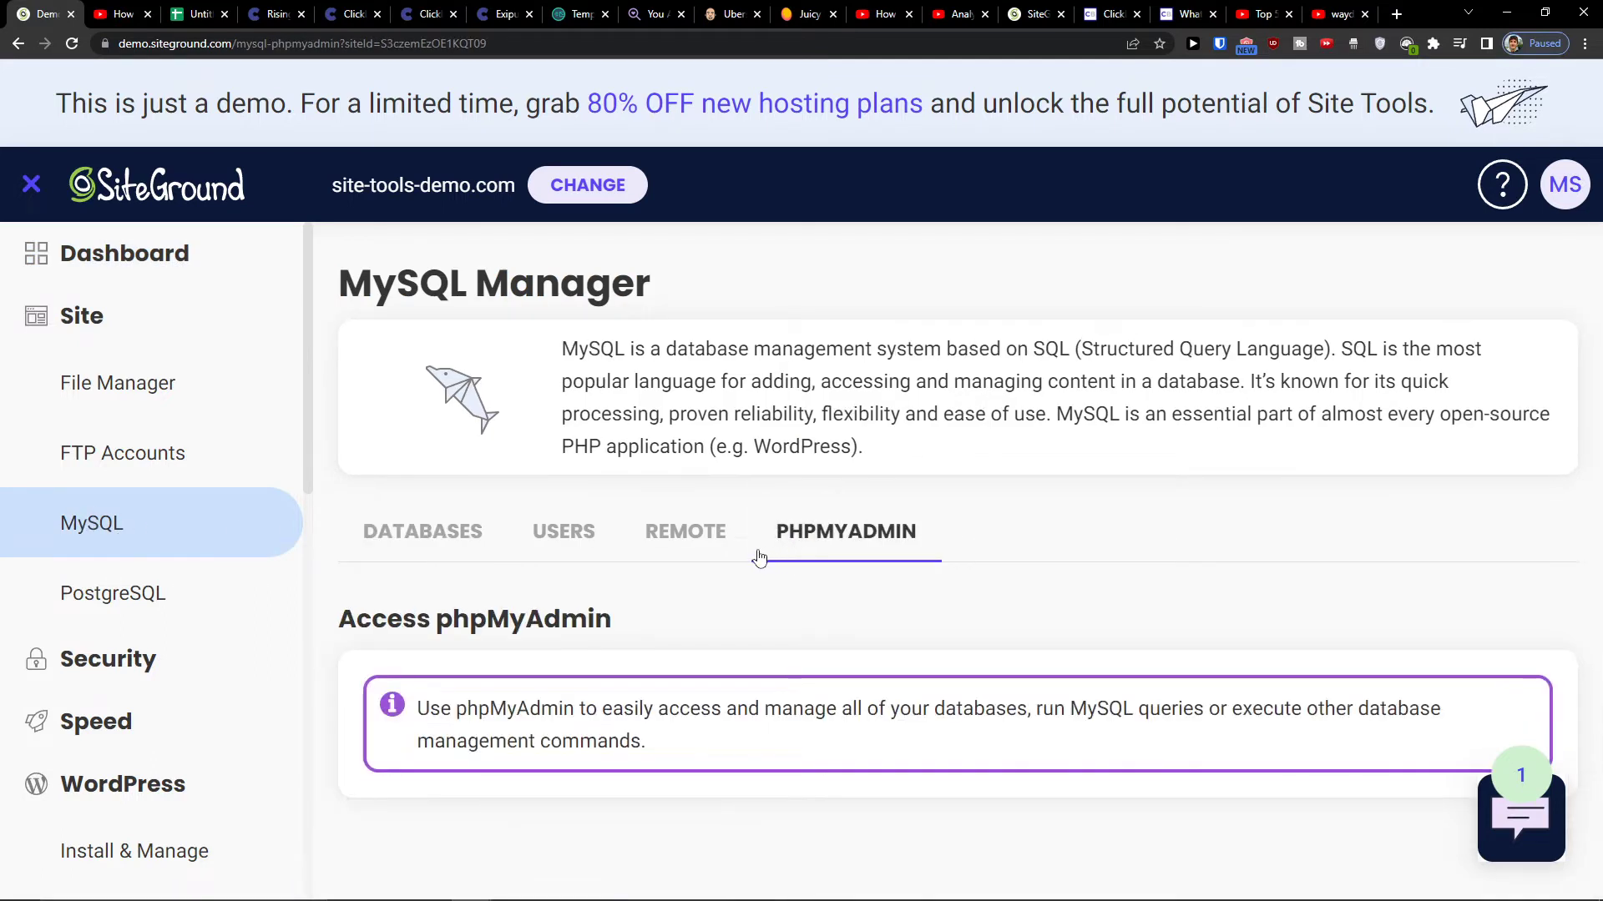
double_click(514, 709)
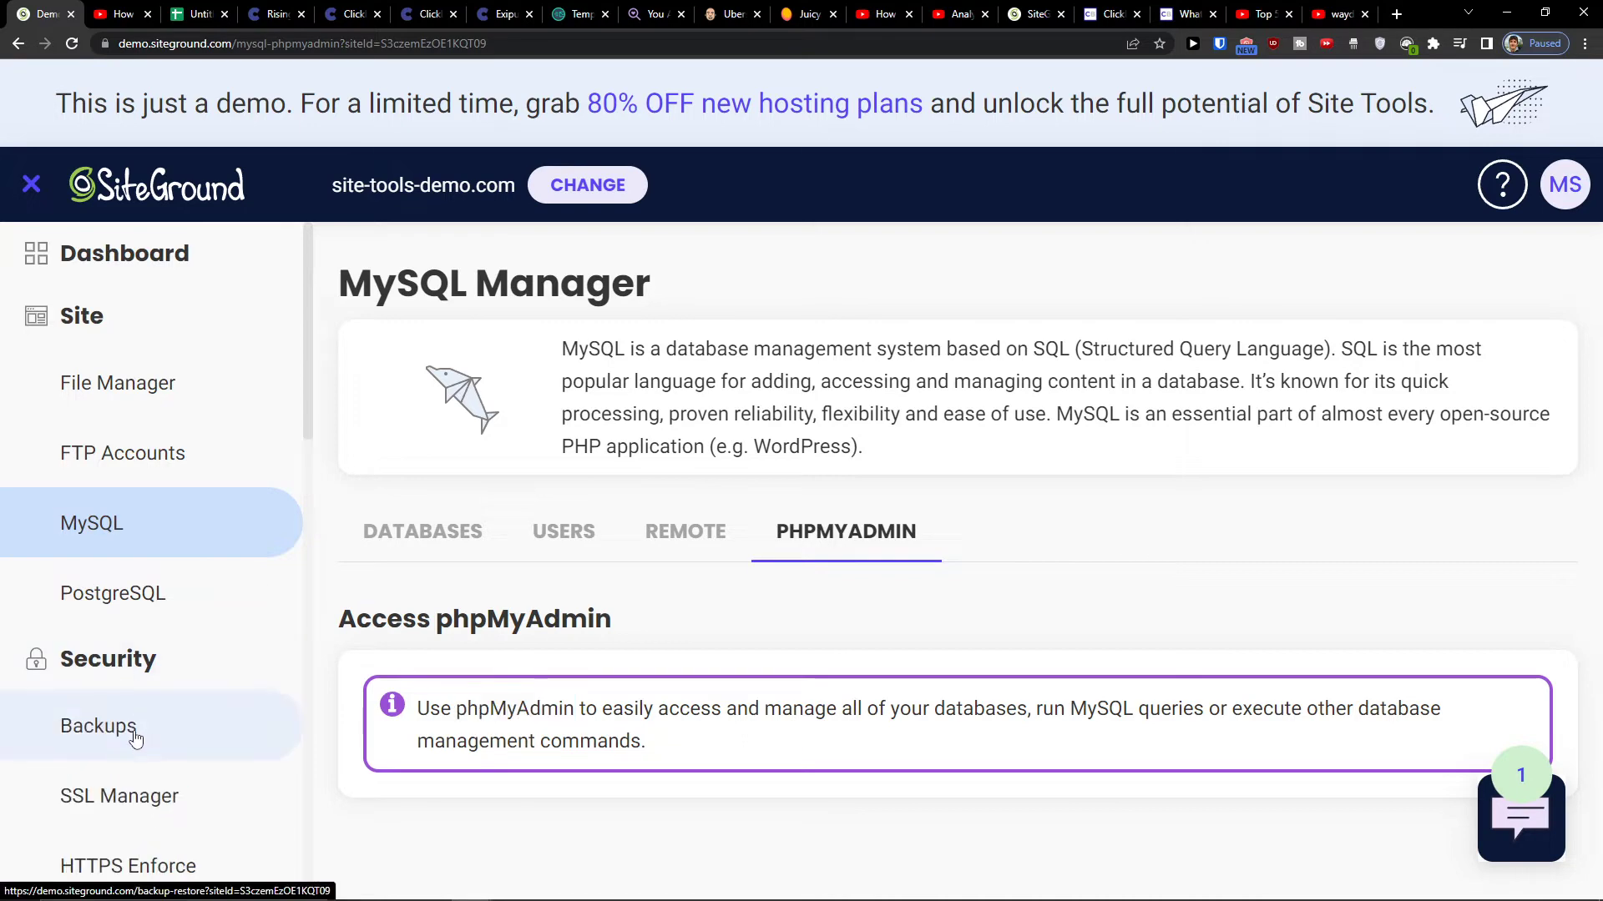
- Go to Security > Backups to view the new backup form and existing system backup
click(98, 725)
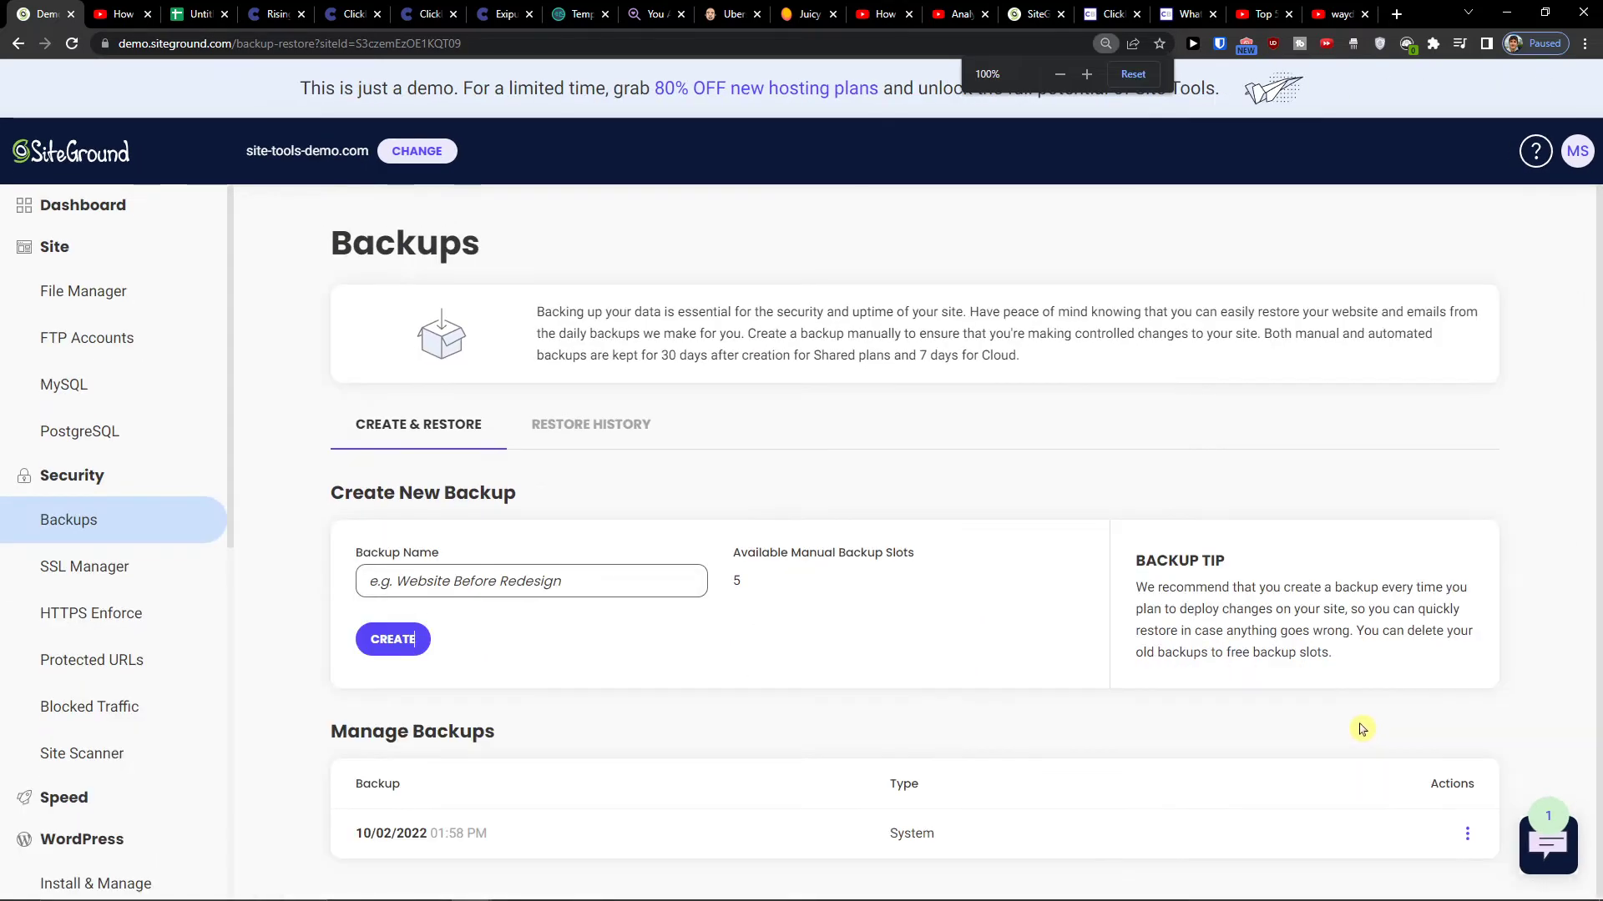
click(1466, 833)
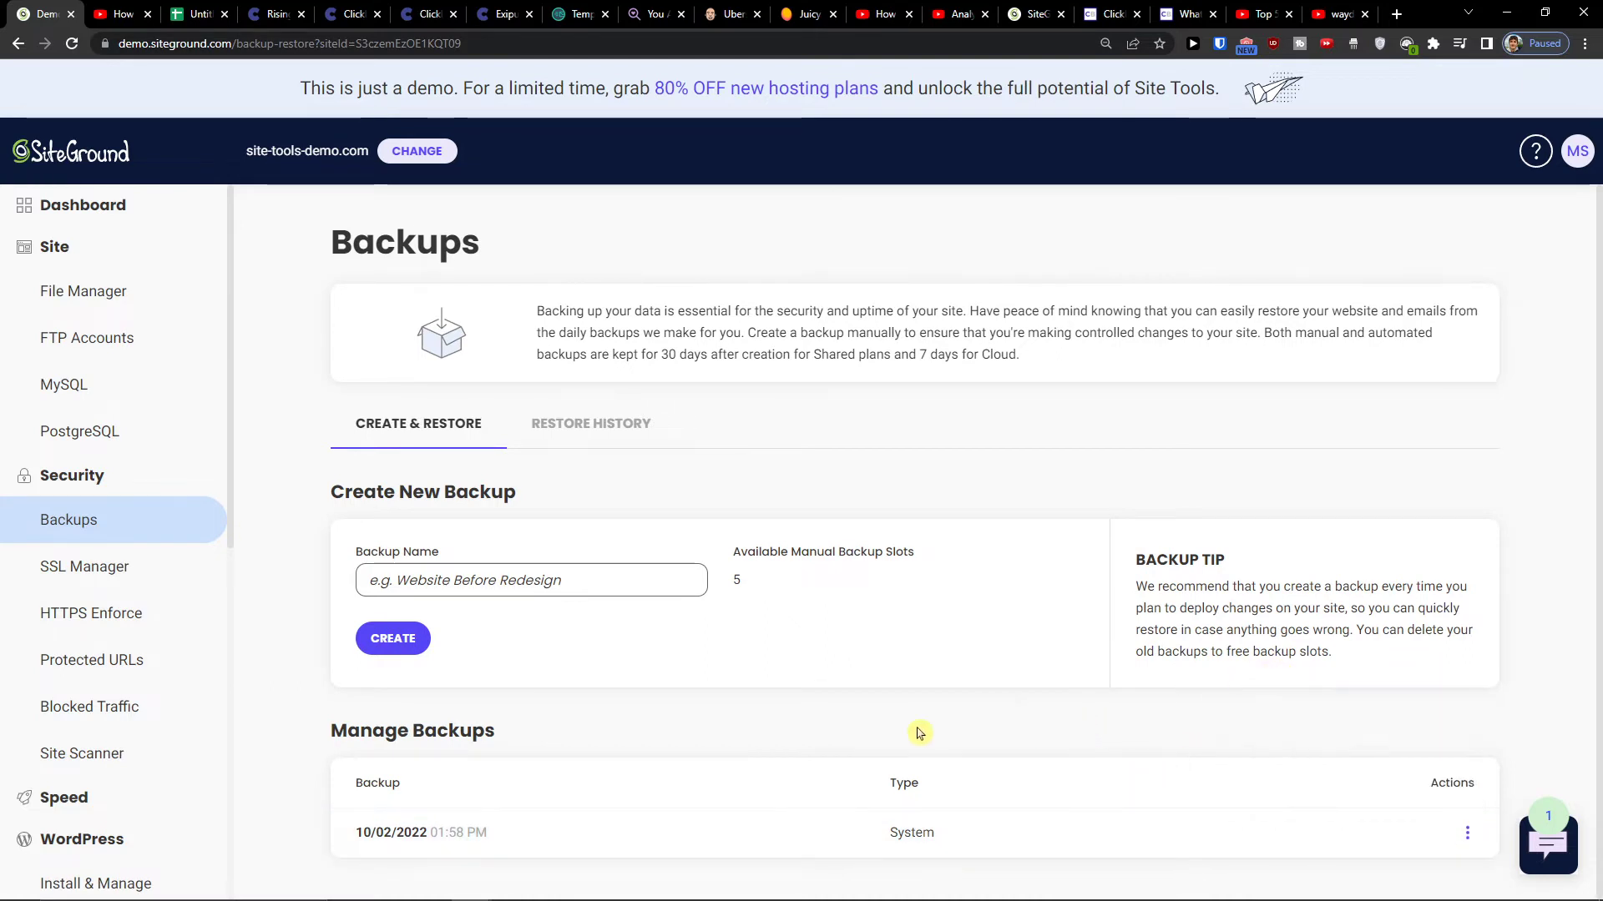
mouse_move(296, 610)
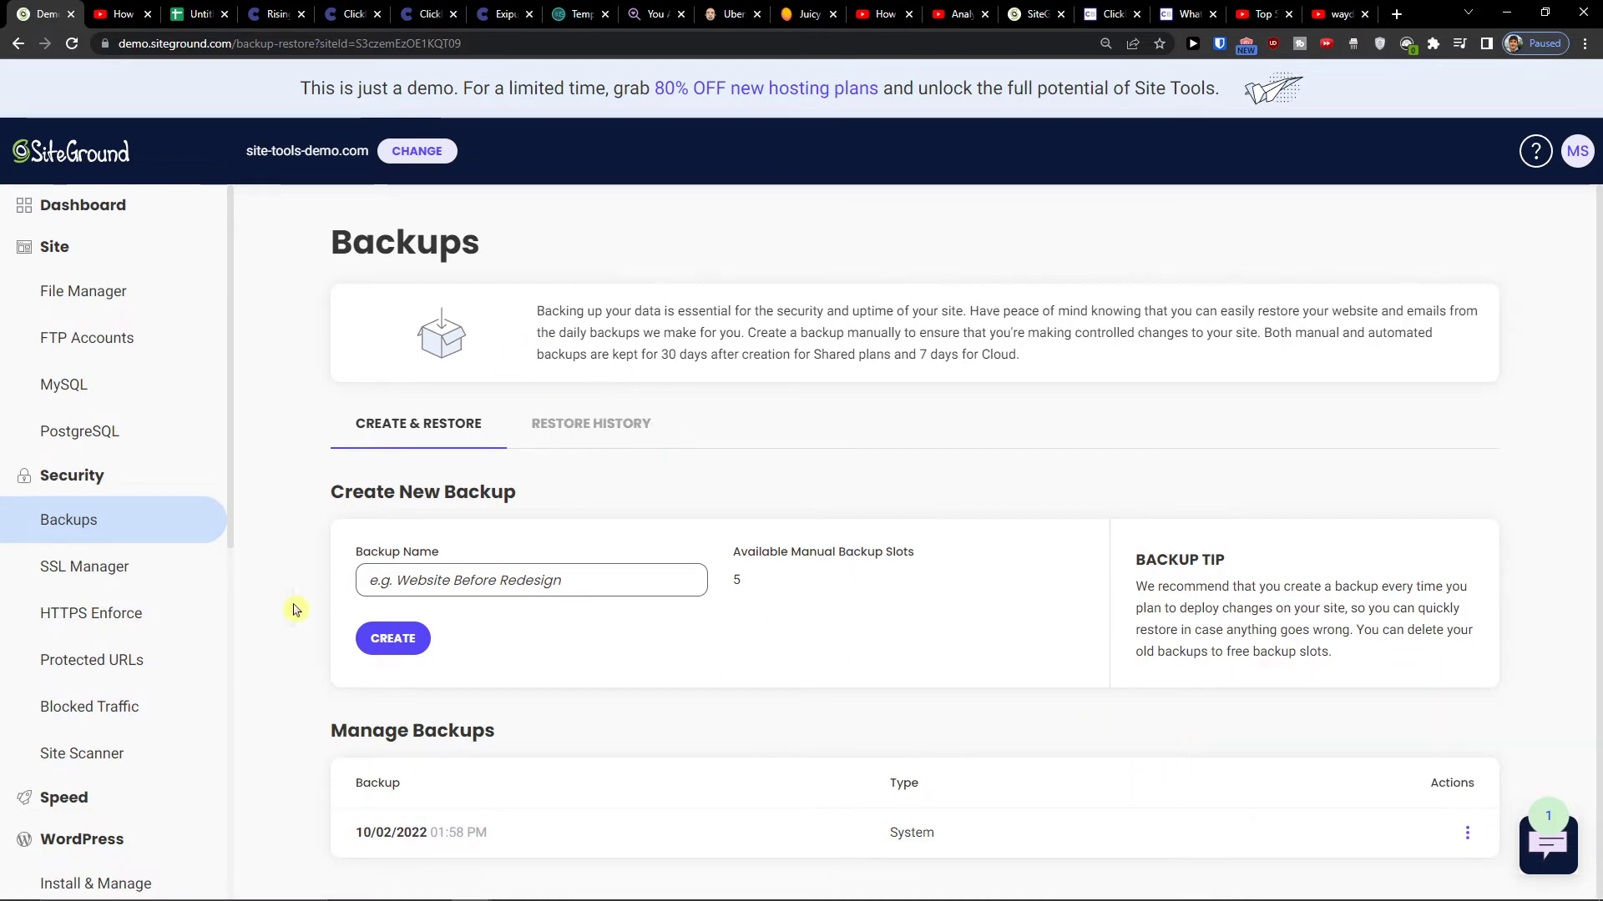